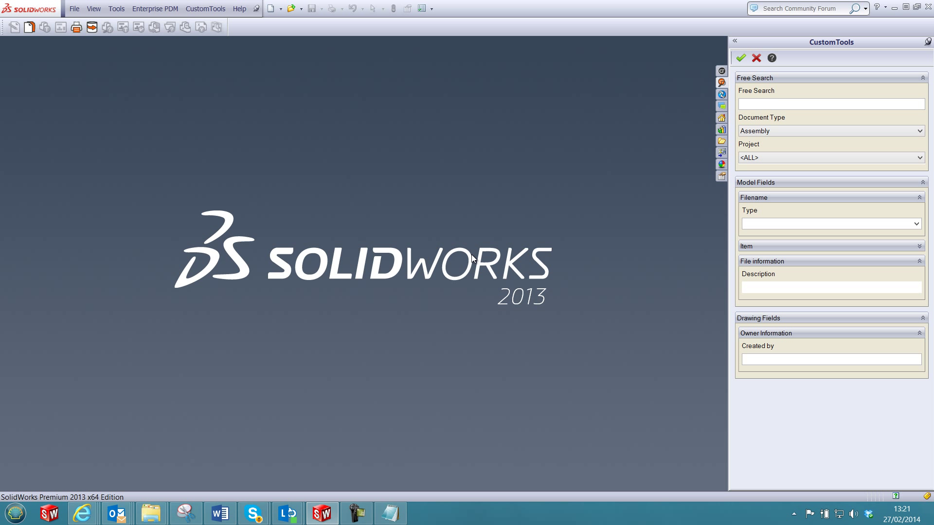
mouse_move(257, 416)
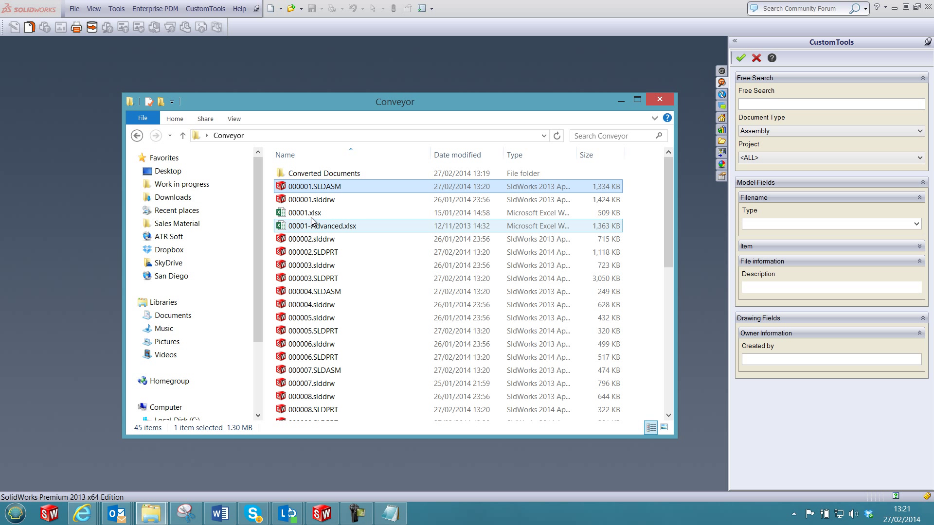
- Open the 000001.SLDASM assembly from the Conveyor folder in SolidWorks
double_click(315, 186)
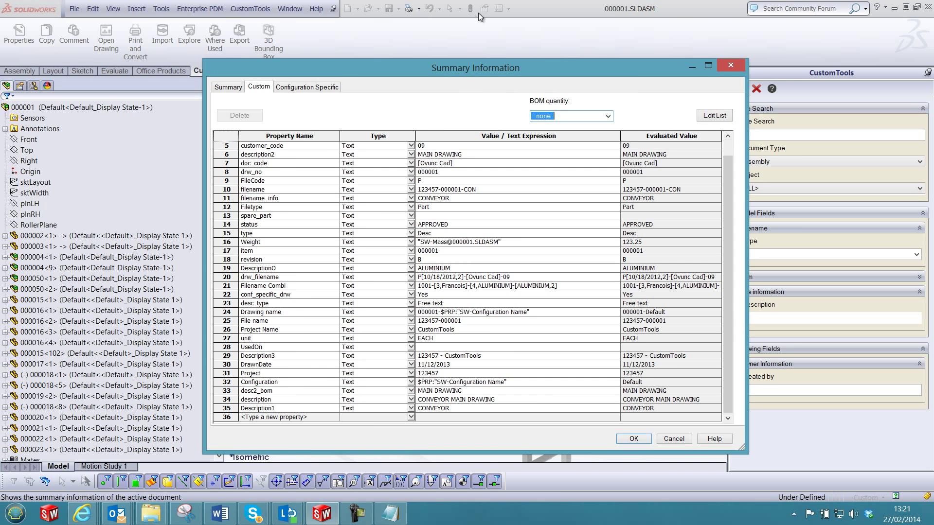
- Review the custom properties UsedOn, desc2_bom and the Project value 123457
left_click(268, 417)
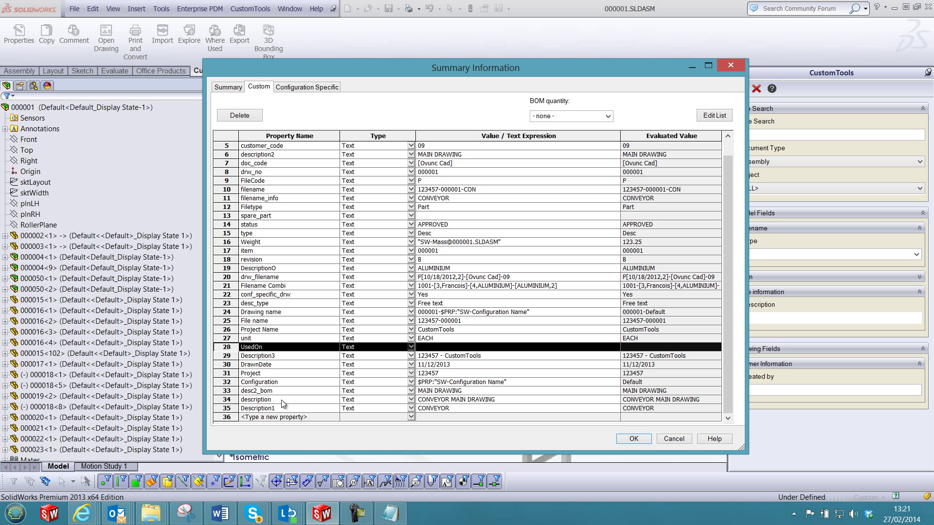
double_click(257, 391)
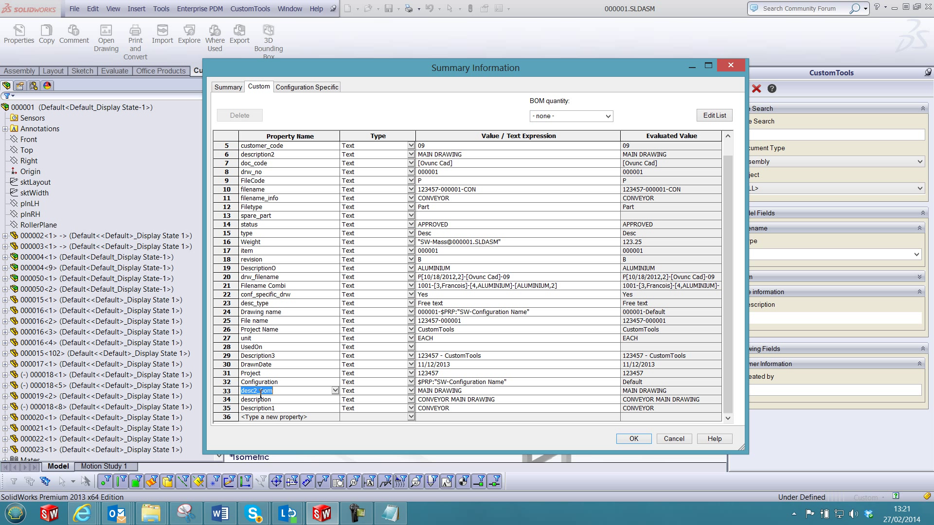
mouse_move(434, 372)
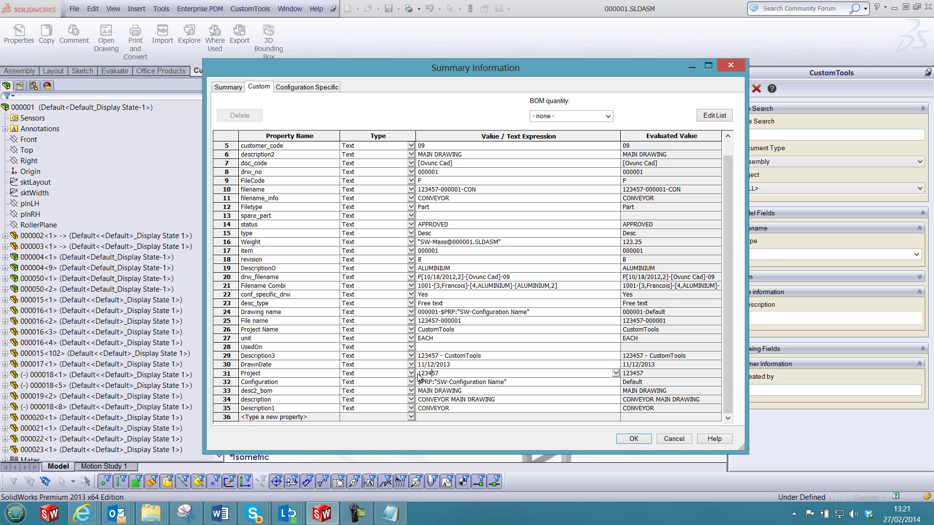
double_click(426, 374)
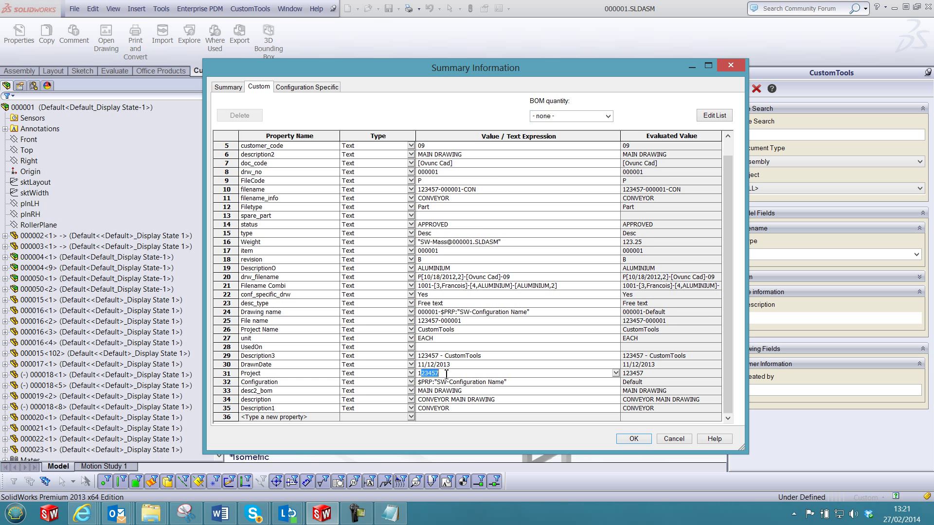
- Compare the Weight property across Custom and Configuration Specific tabs, then cancel without saving
left_click(307, 86)
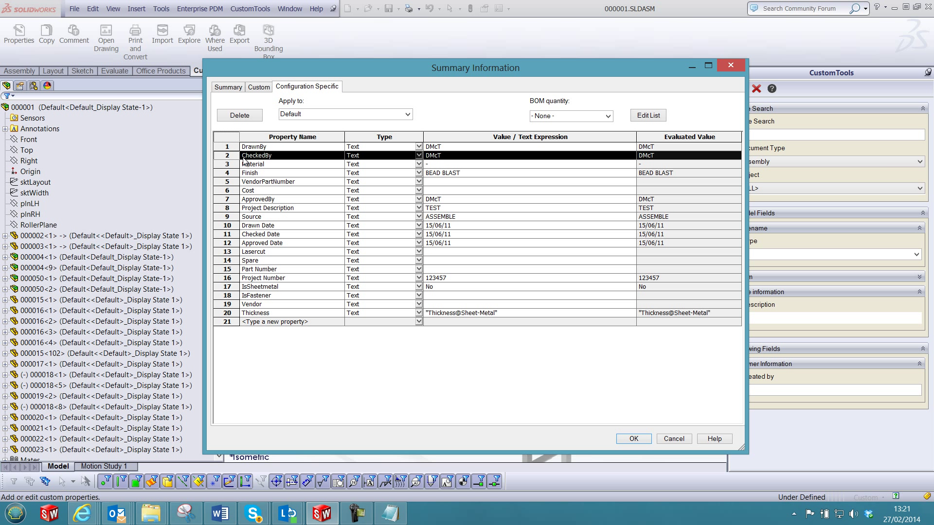
left_click(259, 86)
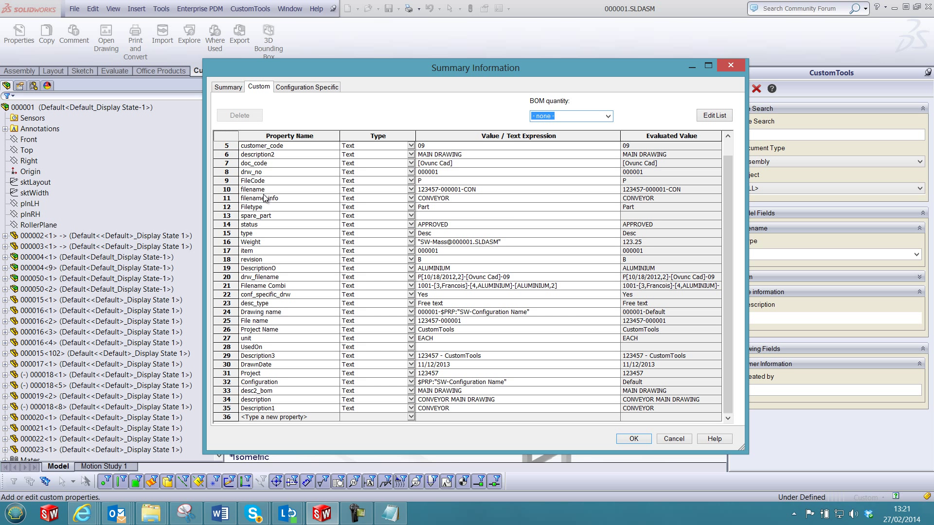
left_click(271, 241)
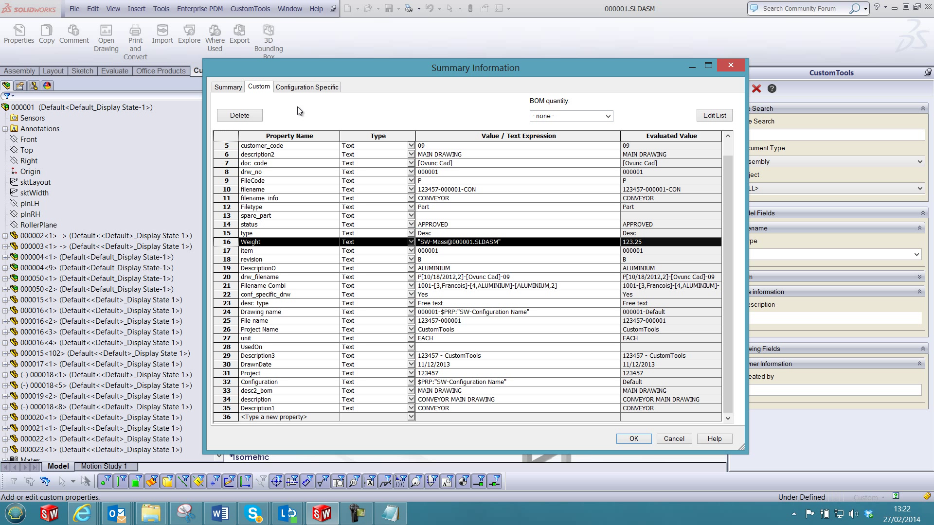
left_click(306, 87)
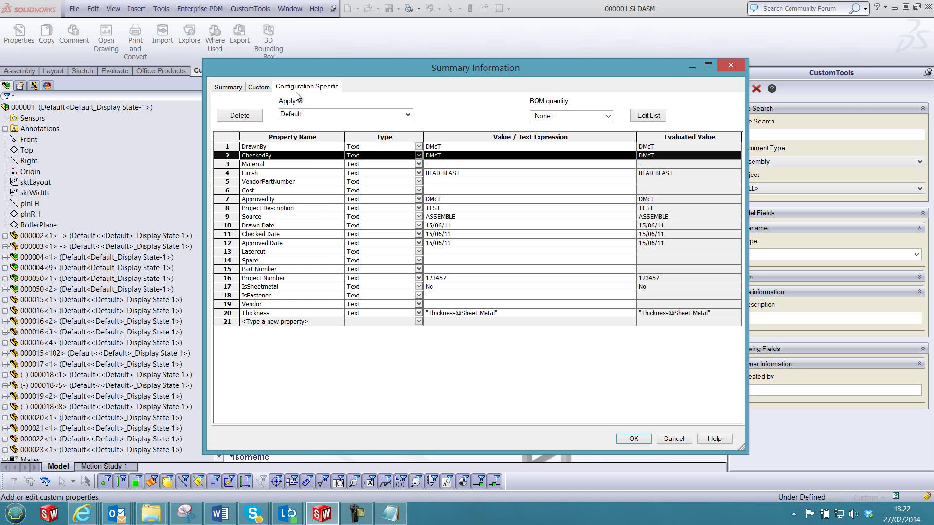
mouse_move(679, 440)
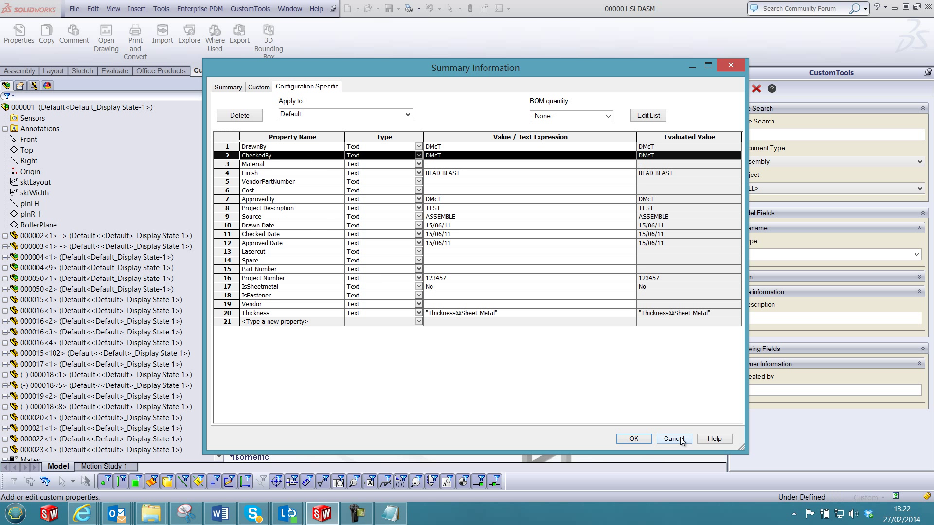
left_click(674, 439)
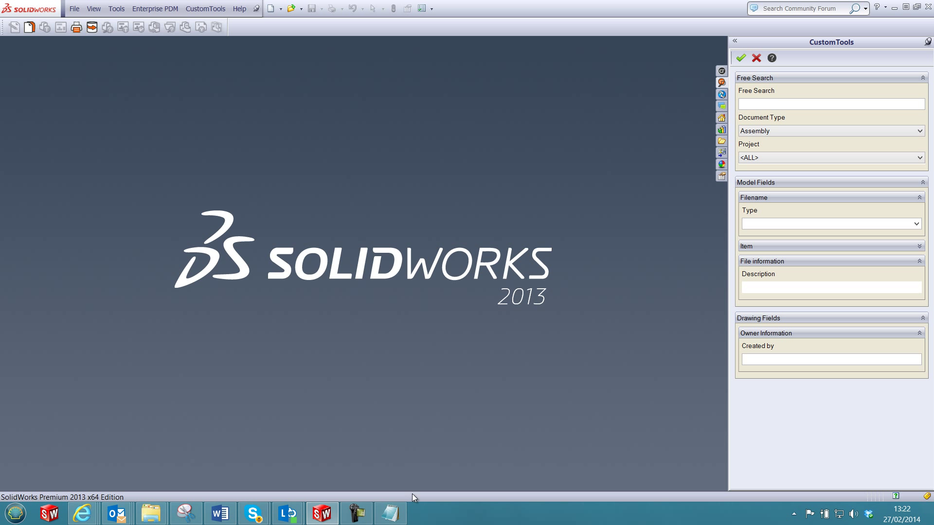
- In Demo.cfg set DontUpdateEmptyValues=0 and DontAddIfHasValue=0
left_click(390, 514)
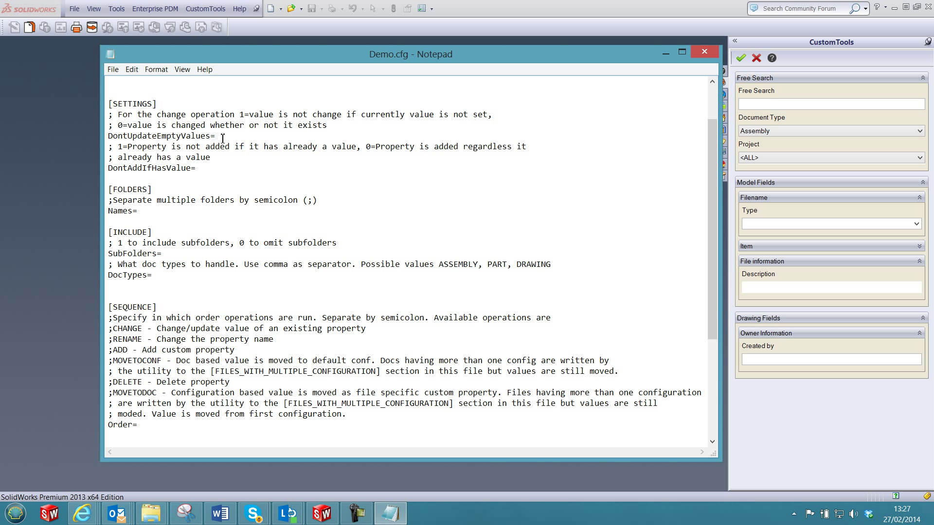
type("0")
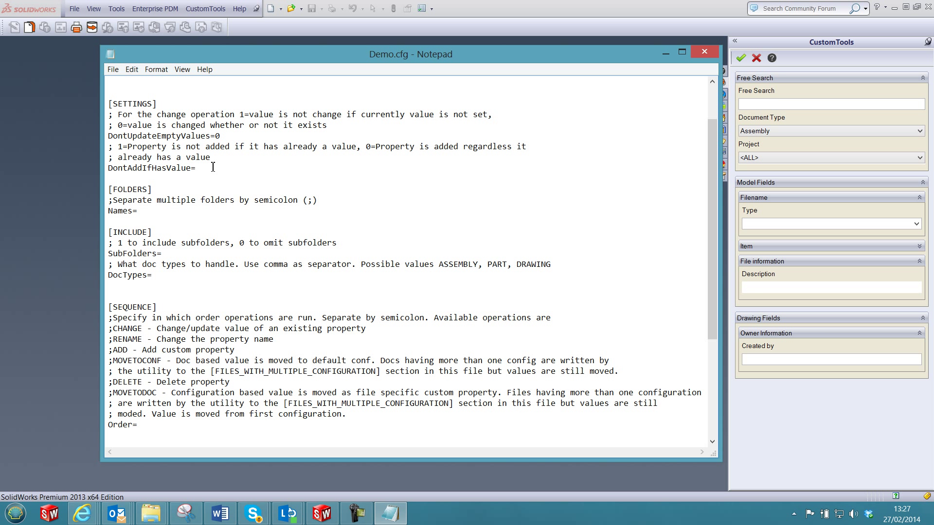
type("0")
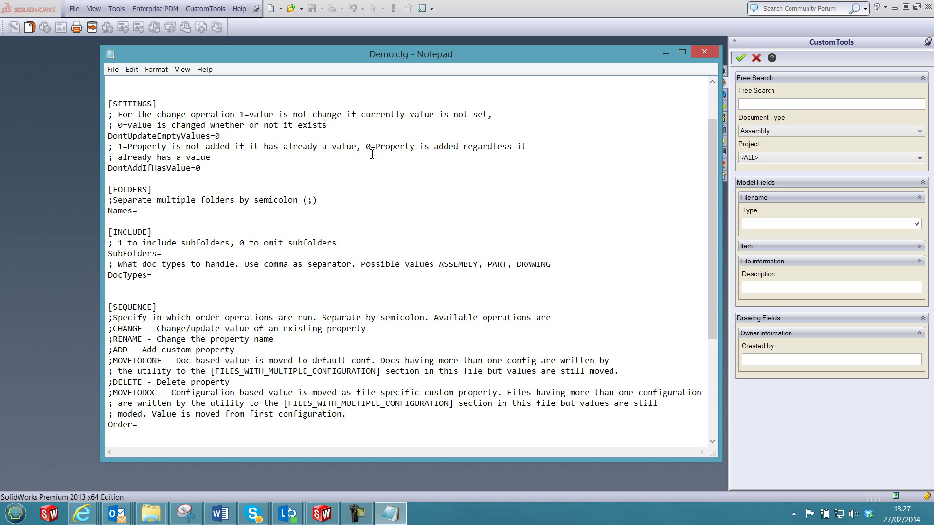
mouse_move(189, 206)
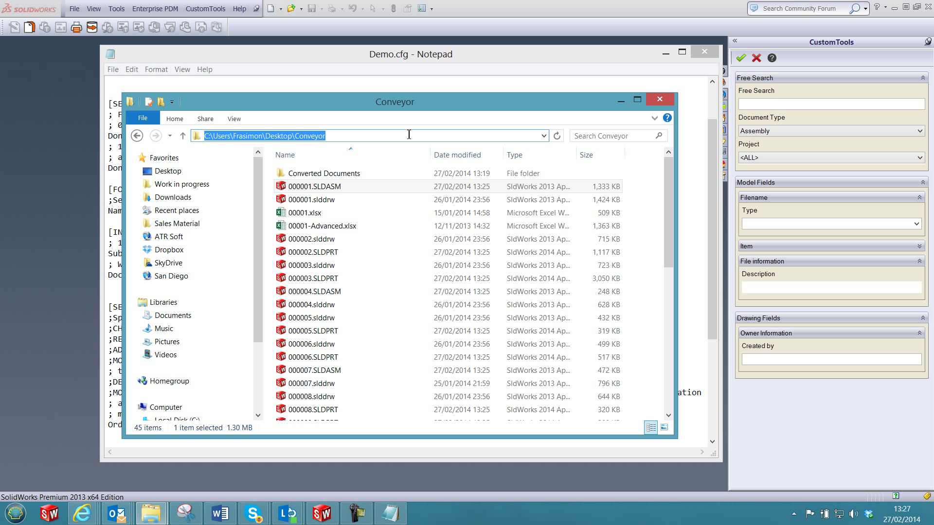
- Set Names=C:\Users\Frasimon\Desktop\Conveyor, SubFolders=1 and DocTypes=ASSEMBLY,PART
left_click(659, 100)
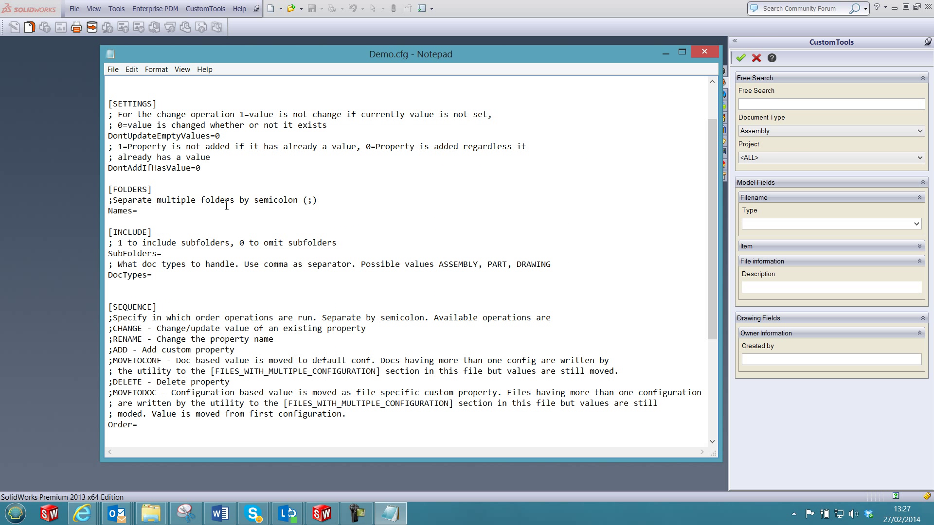
type("C:\\Users\\Frasimon\\Desktop\\Conveyor")
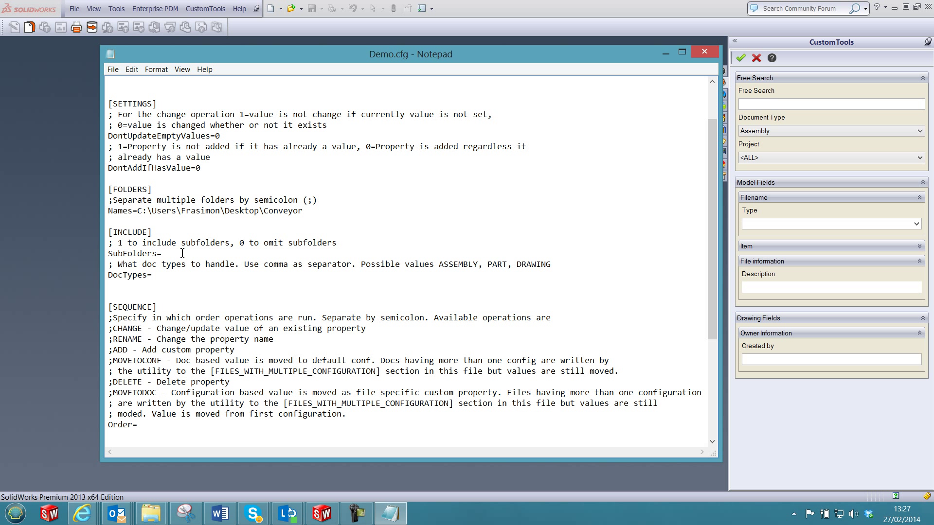
type("1A")
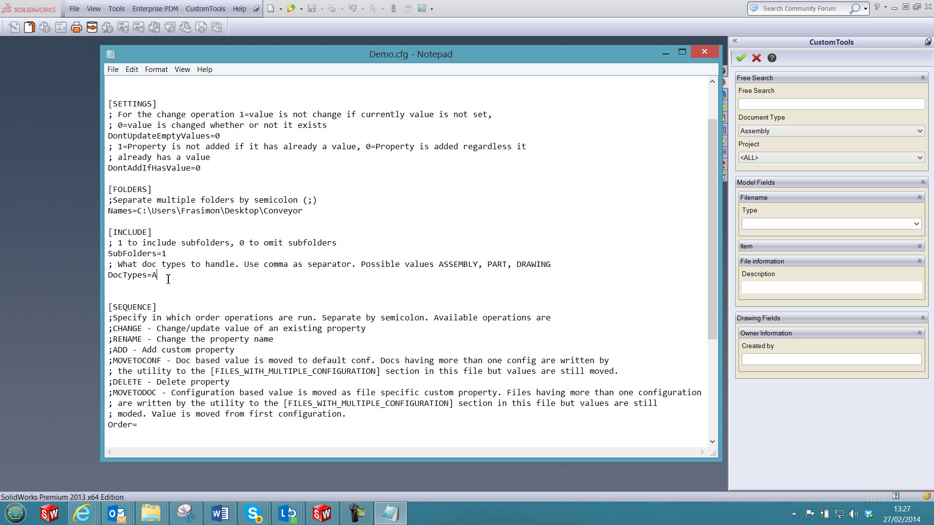
type("SSEMBLY,PAR")
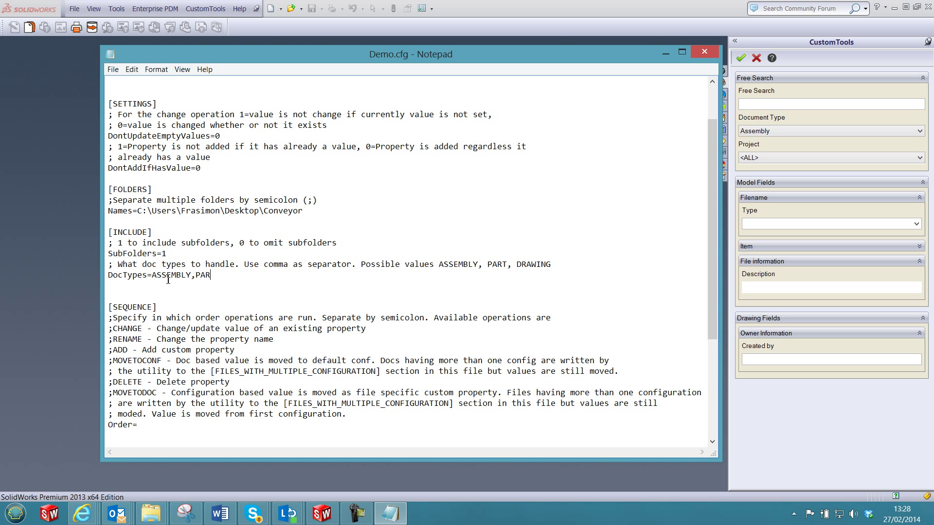
type("T")
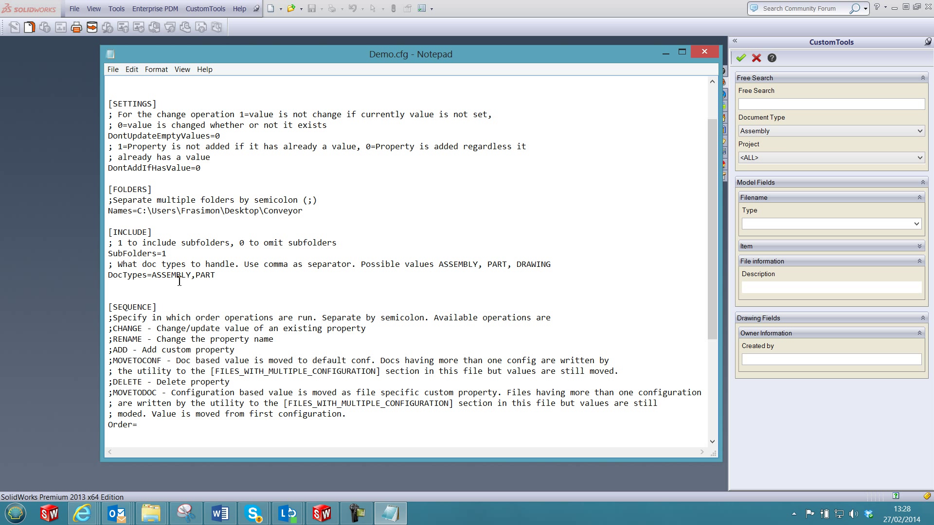
scroll("down", 3)
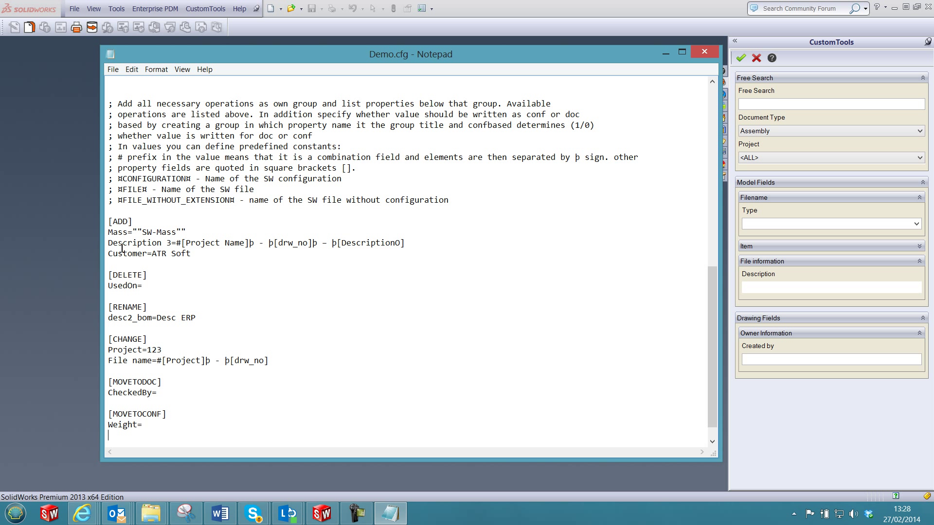
- Extend Order=ADD with ;DELETE;RENAME;CHANGE;MOVETODOC;MOVETOCONF
left_click(196, 254)
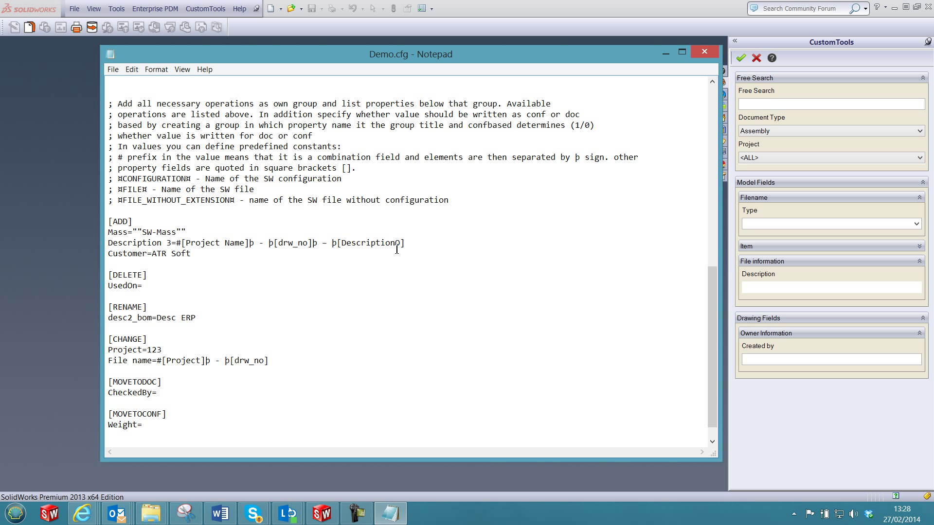
left_click(163, 260)
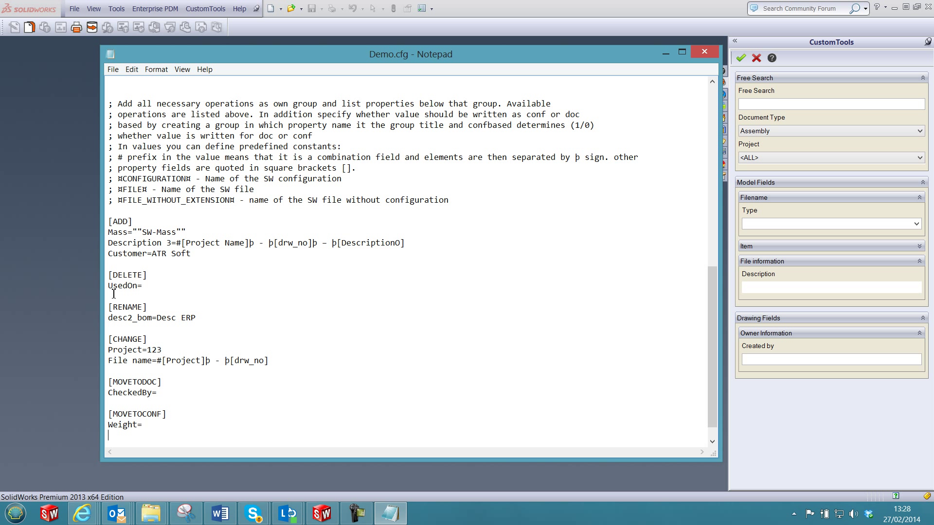
mouse_move(142, 290)
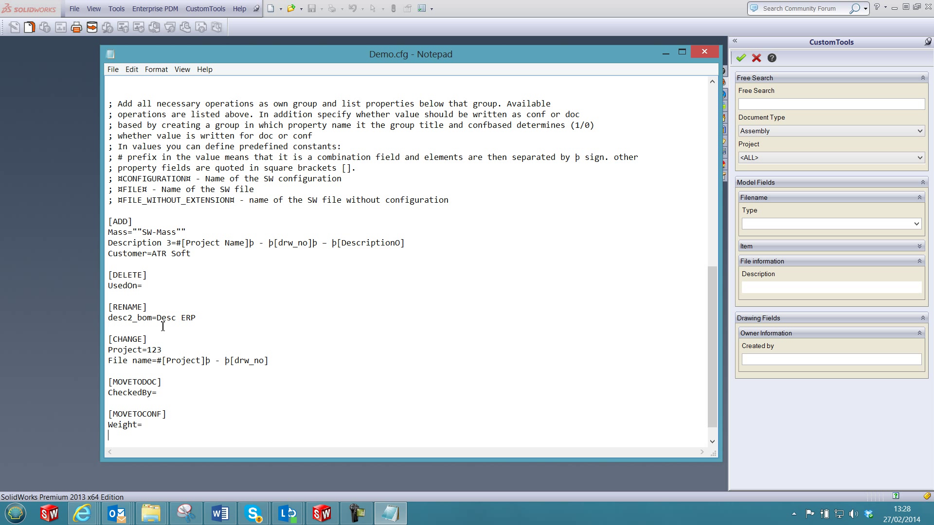
mouse_move(148, 350)
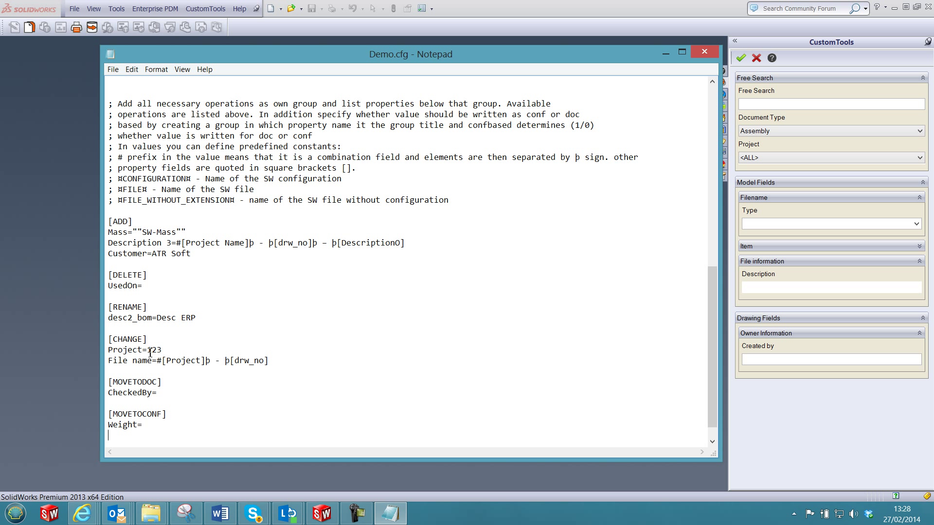
double_click(155, 350)
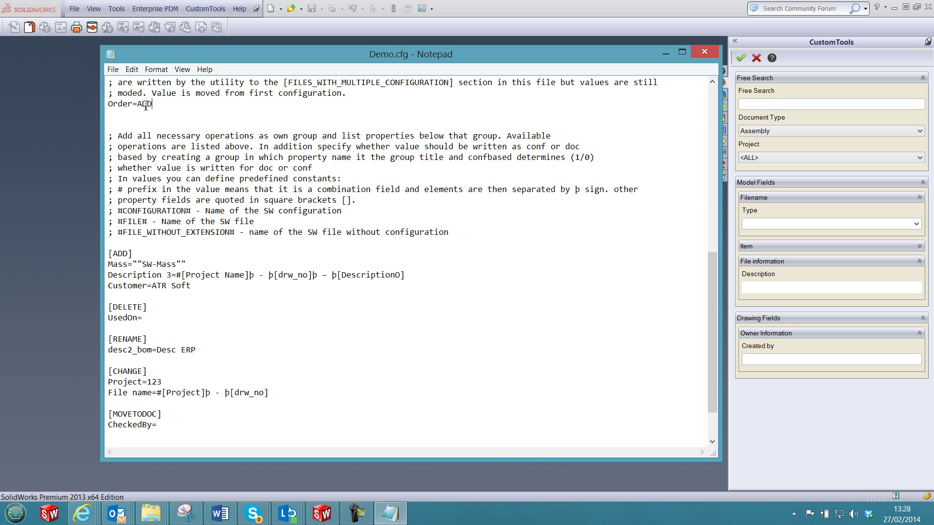
type(";DELETE;RENAME")
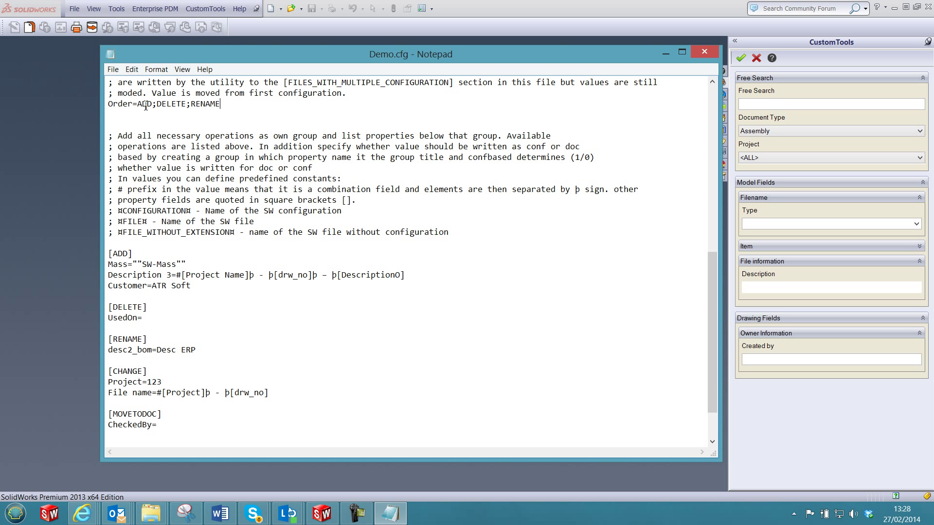
type(";CHANGE;MOVE")
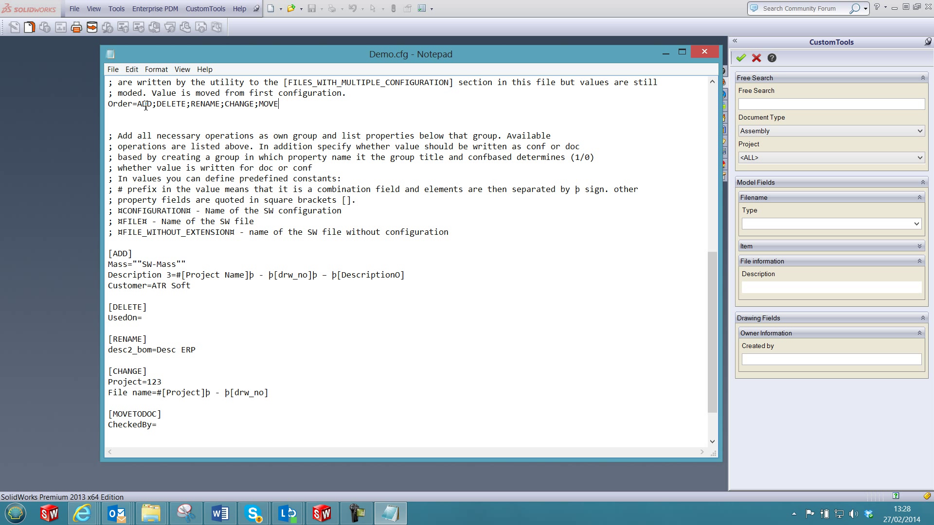
type("TODOC;MOVETOO")
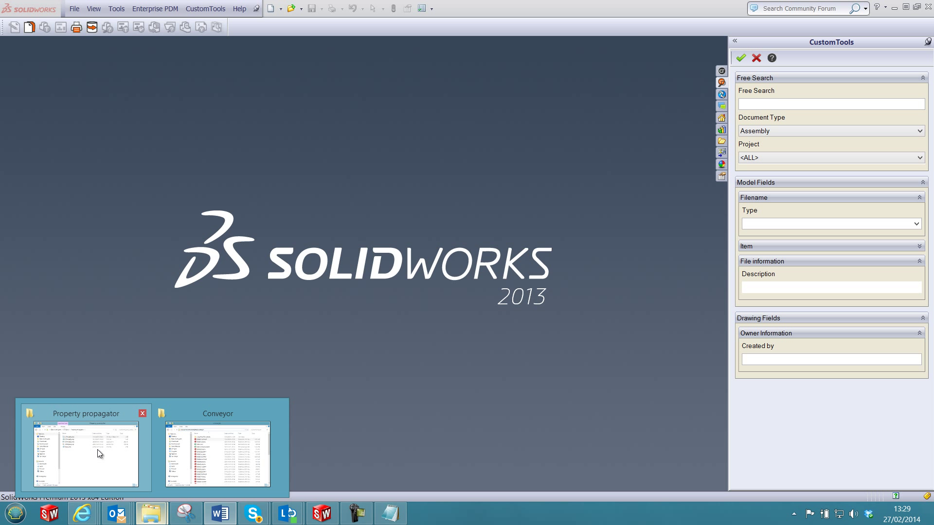
- Switch back to the Property propagator folder window from the taskbar
left_click(99, 453)
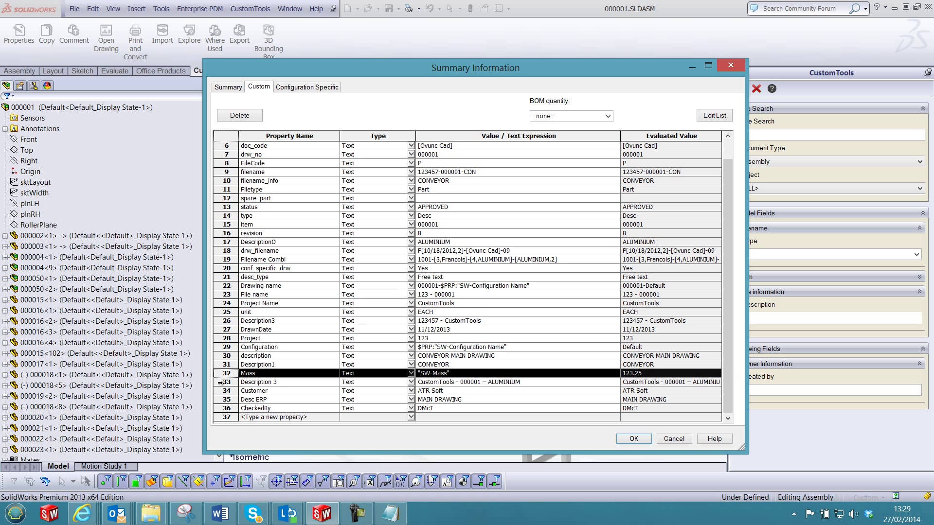
- Inspect the added Description 3 and Customer properties and the renamed Desc ERP property
left_click(278, 382)
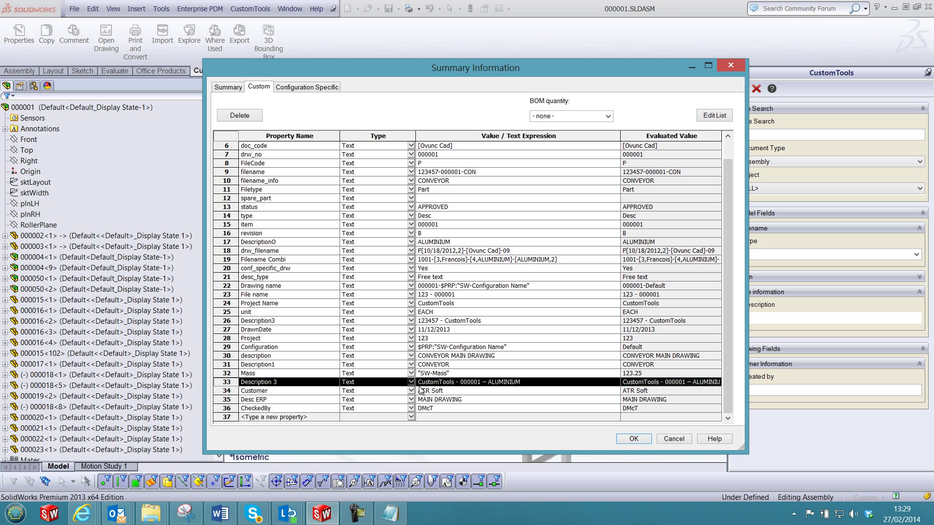
mouse_move(300, 398)
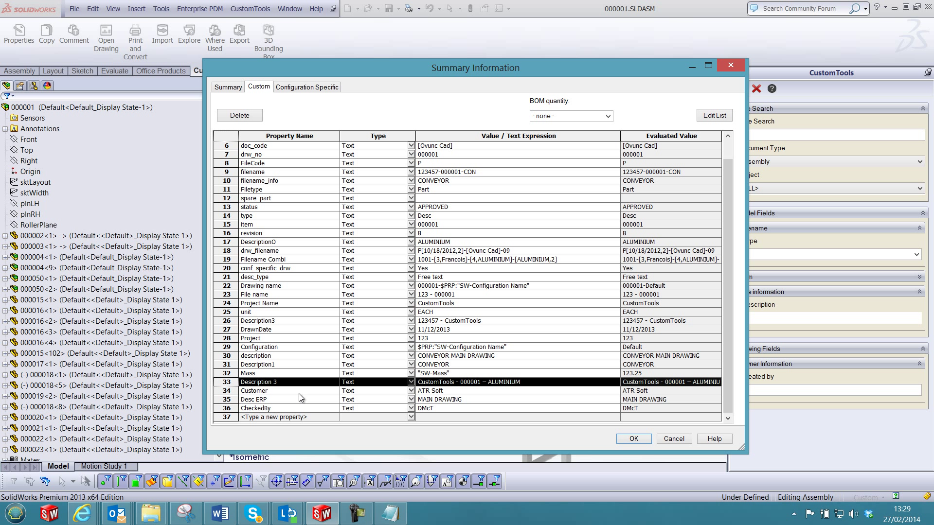
left_click(262, 391)
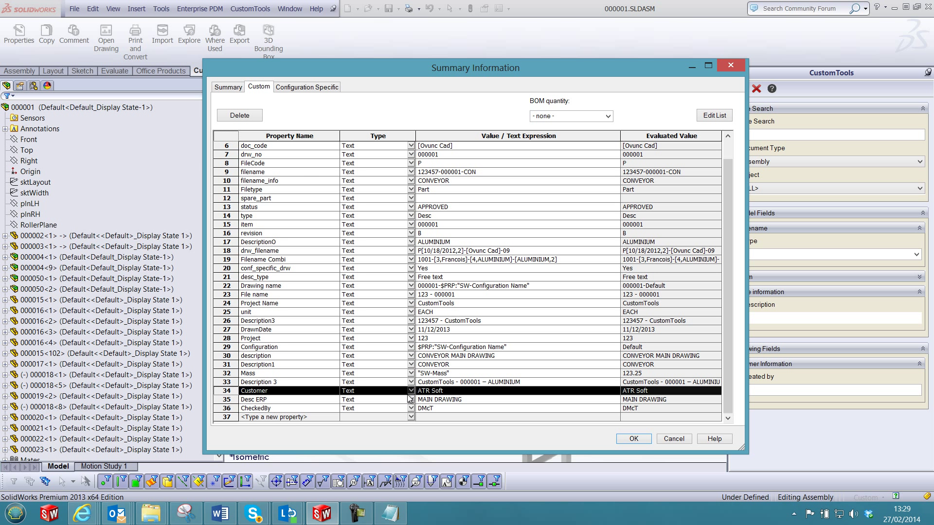
mouse_move(455, 399)
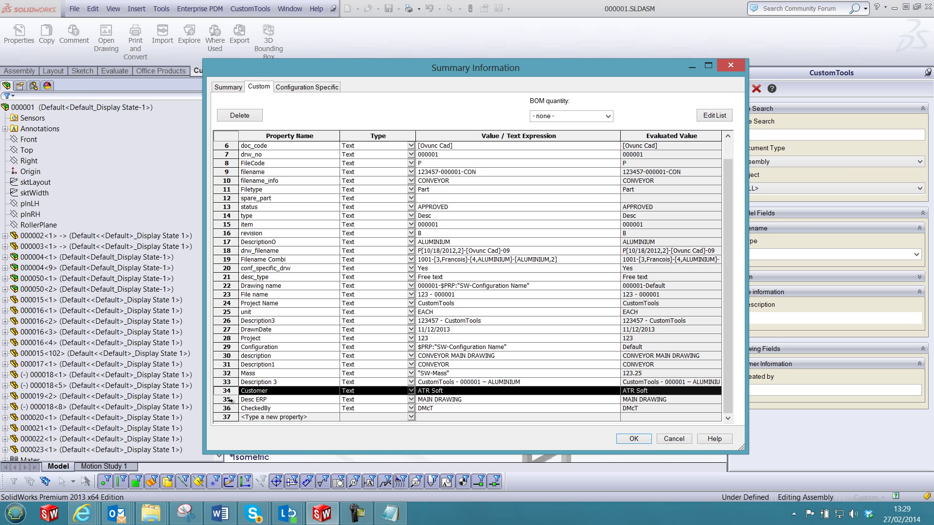
left_click(268, 399)
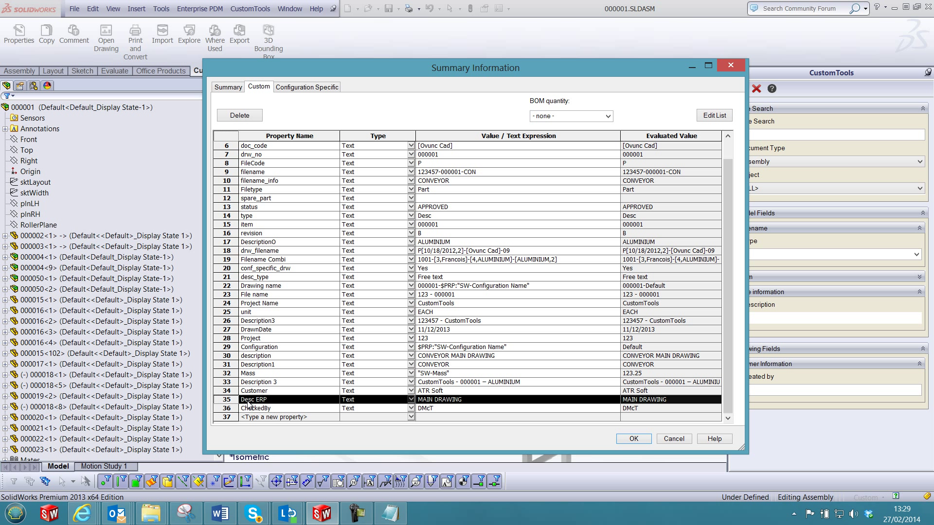
mouse_move(268, 416)
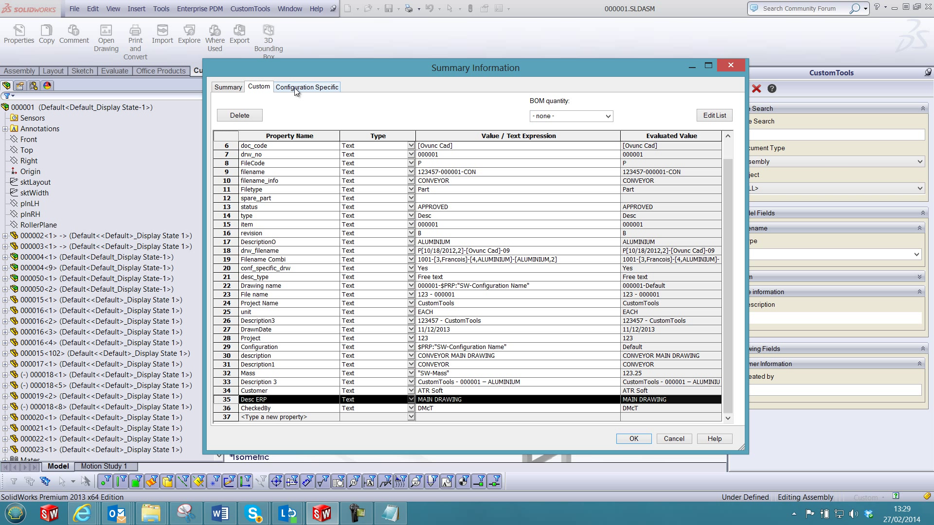
- Verify Weight moved to the configuration-specific properties and close the summary with OK
left_click(307, 88)
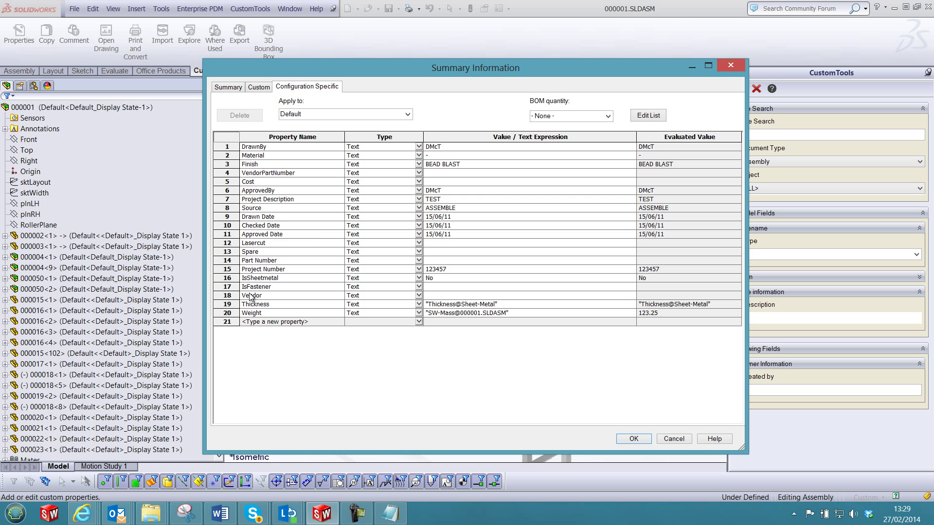
left_click(251, 313)
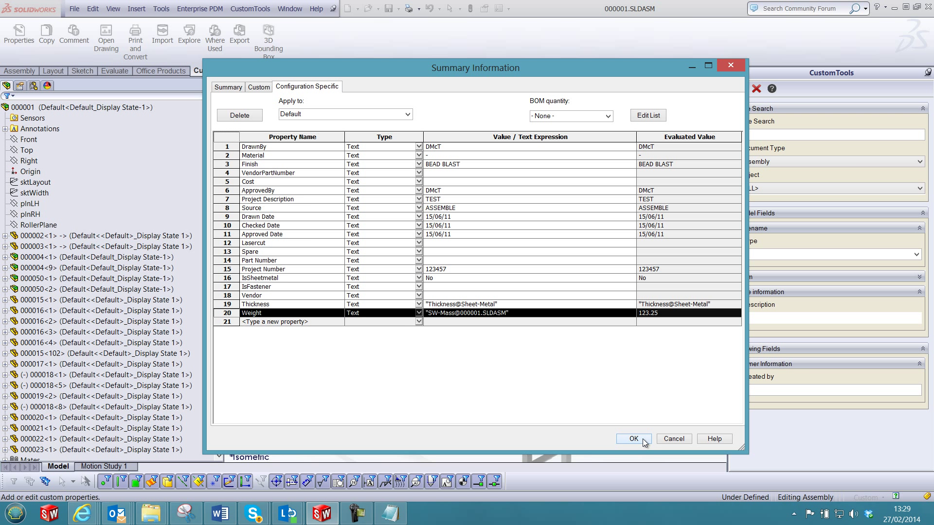
left_click(634, 439)
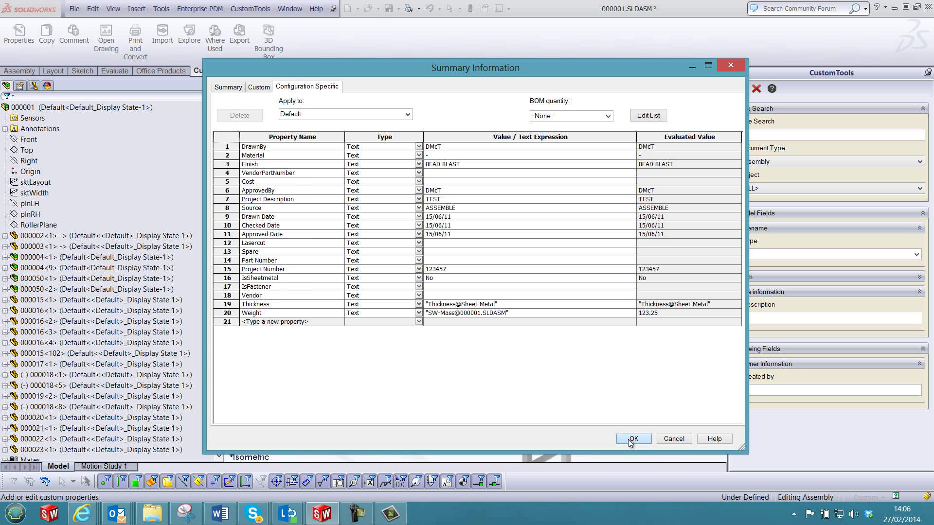
left_click(634, 439)
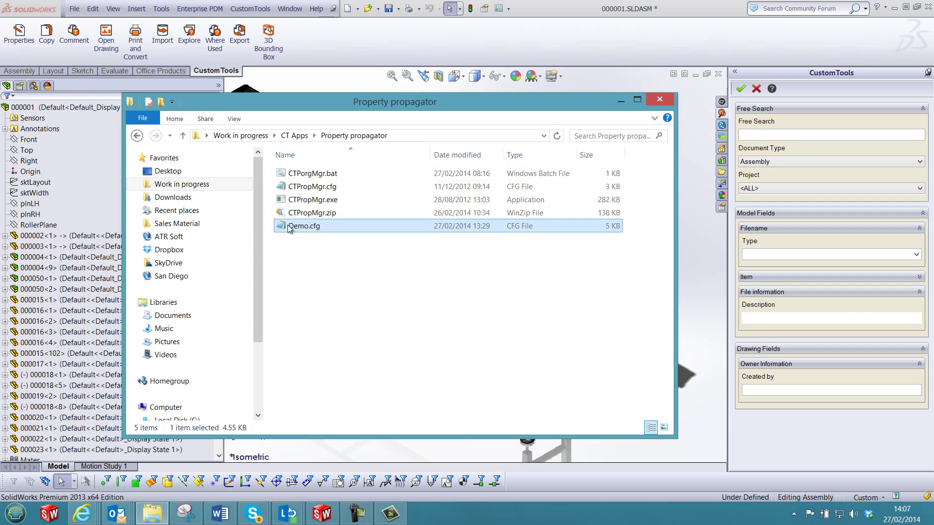
- Reopen Demo.cfg and scroll to the [FILES] and [FILES_WITH_MULTIPLE_CONFIGURATION] log sections
double_click(303, 226)
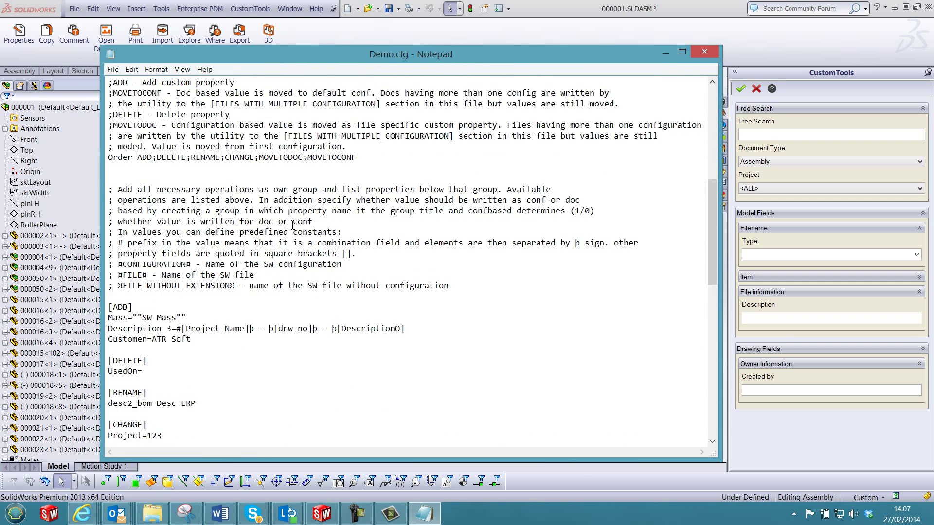
scroll("down", 3)
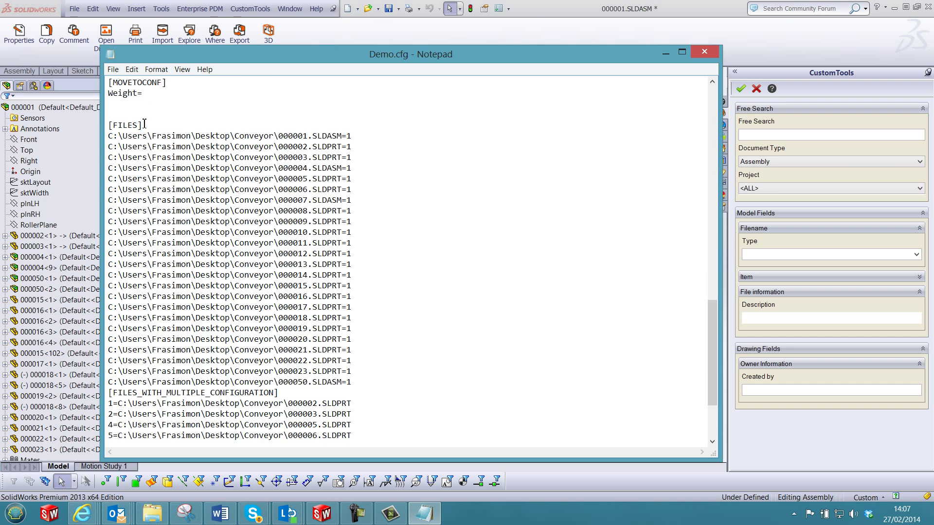
scroll("down", 3)
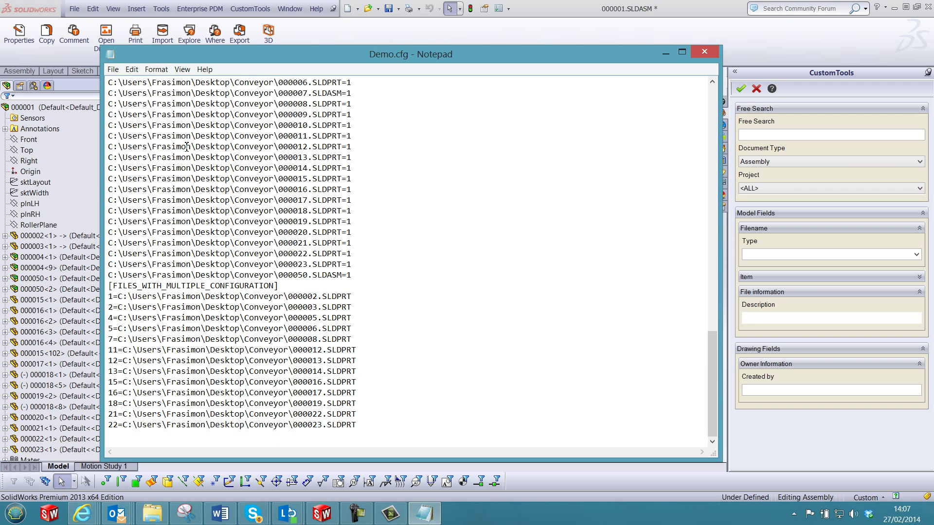